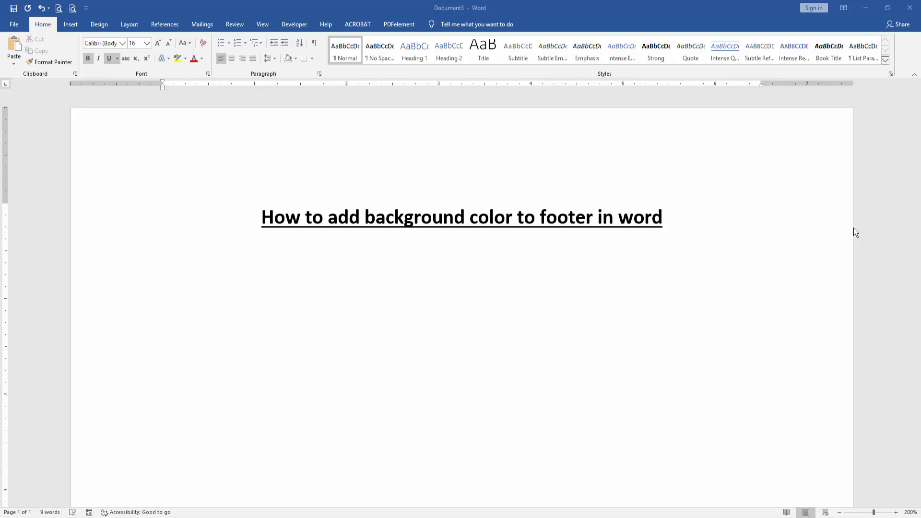
mouse_move(345, 268)
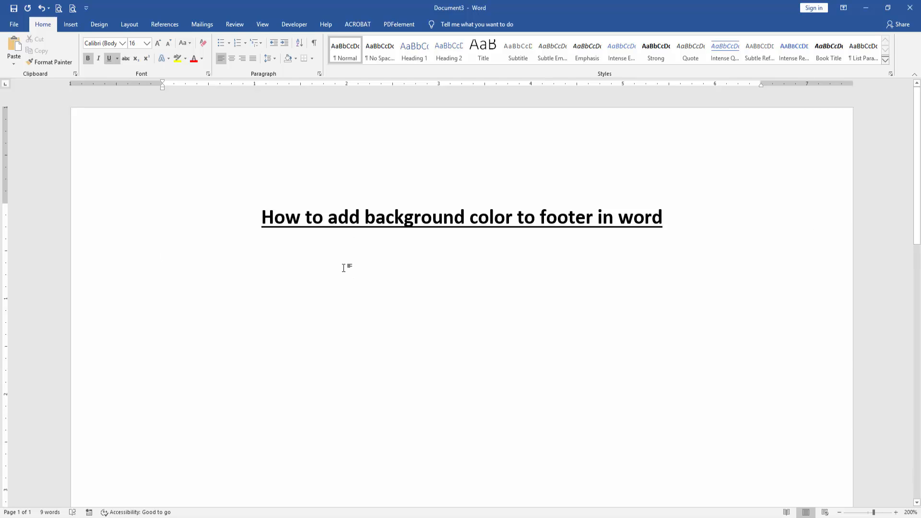
Insert a Blank footer layout from the Insert ribbon and start editing it
left_click(163, 251)
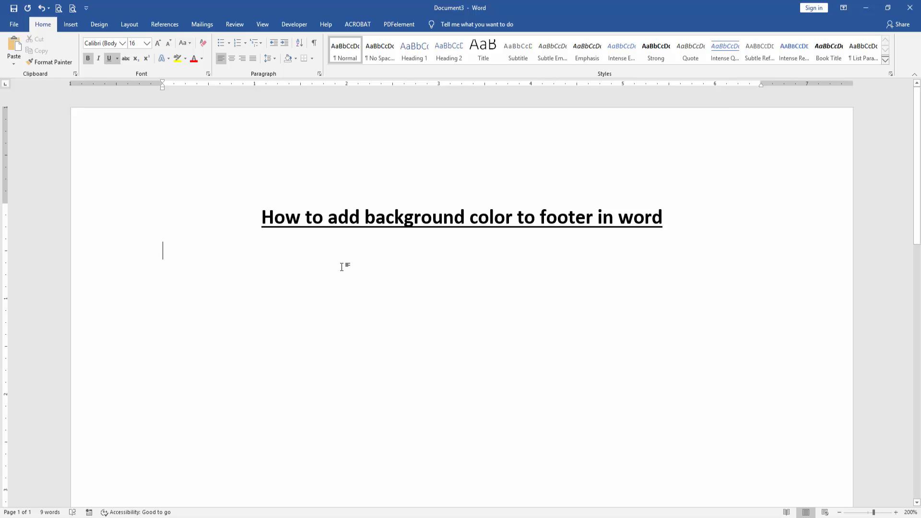
left_click(70, 24)
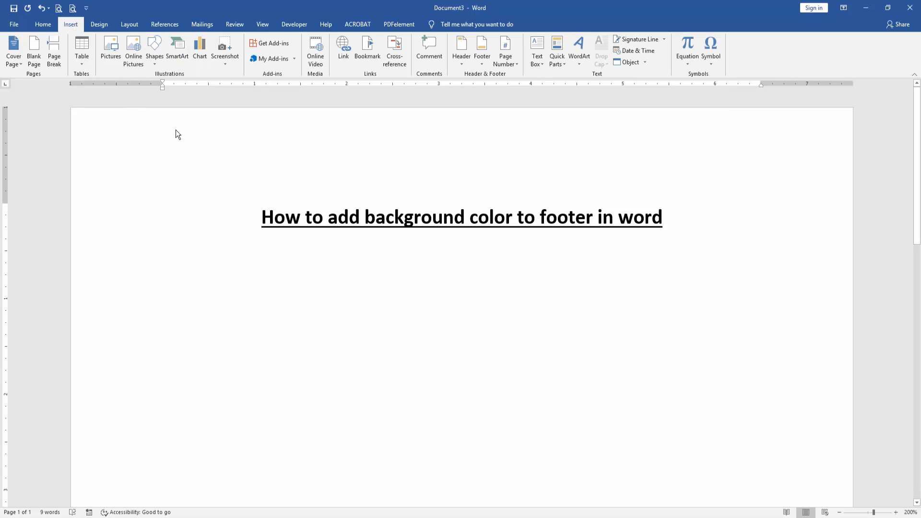
mouse_move(482, 50)
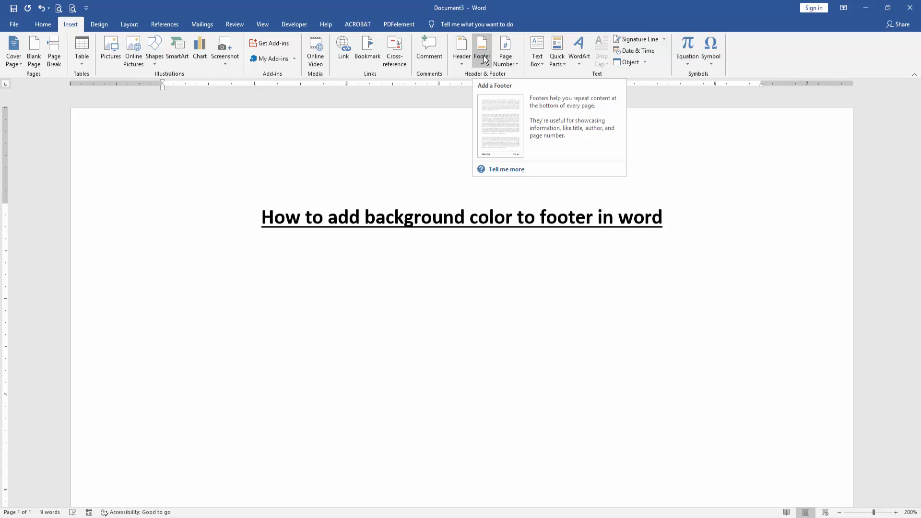
left_click(482, 50)
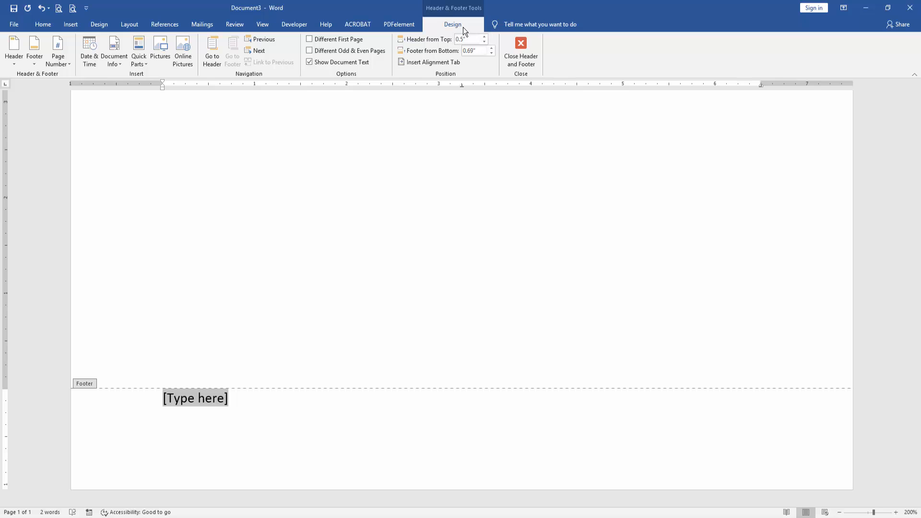
mouse_move(170, 99)
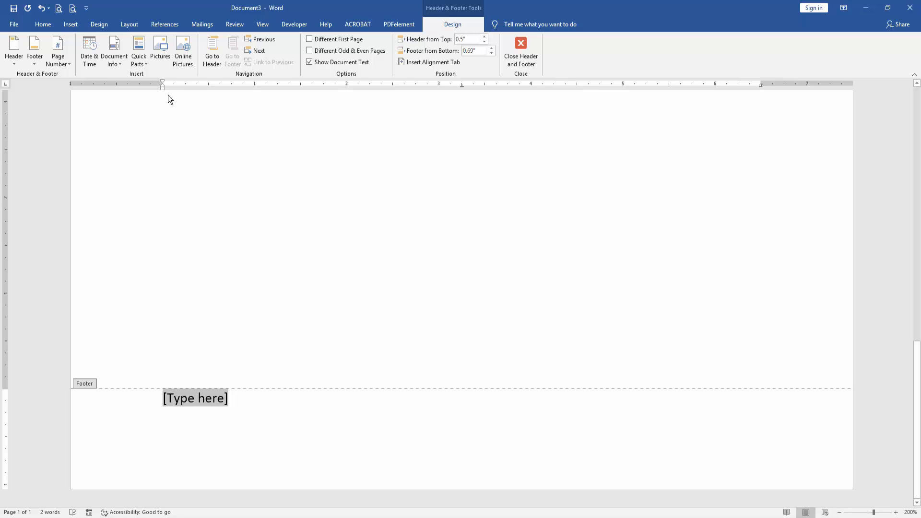
Draw a blue Rectangle shape spanning the full width of the footer area
left_click(70, 24)
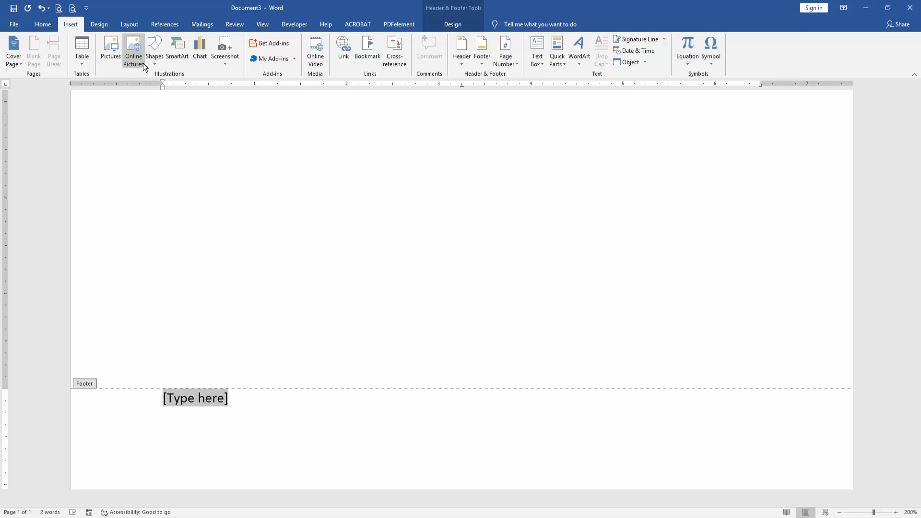
left_click(155, 50)
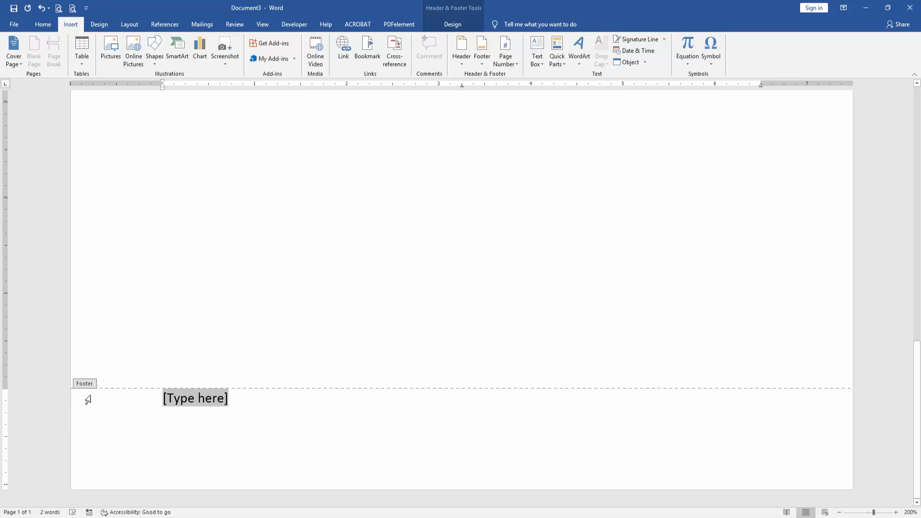
left_click(155, 50)
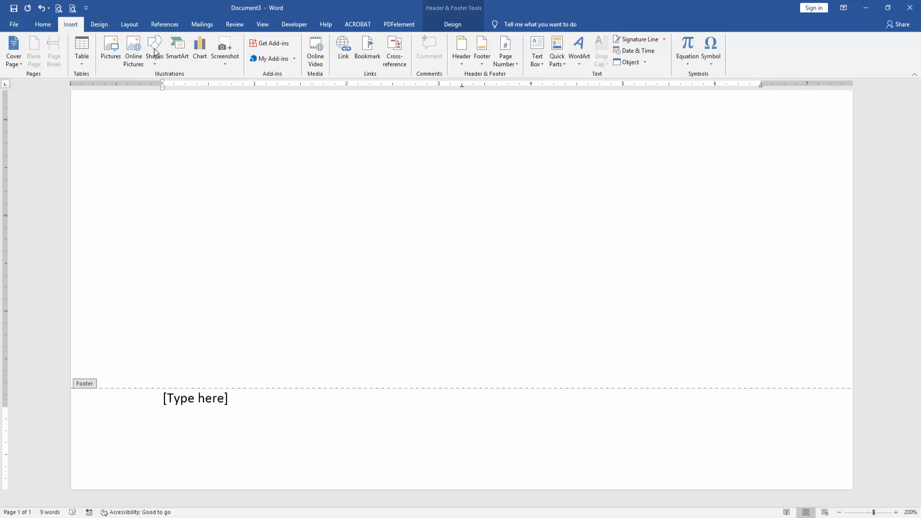
left_click(155, 50)
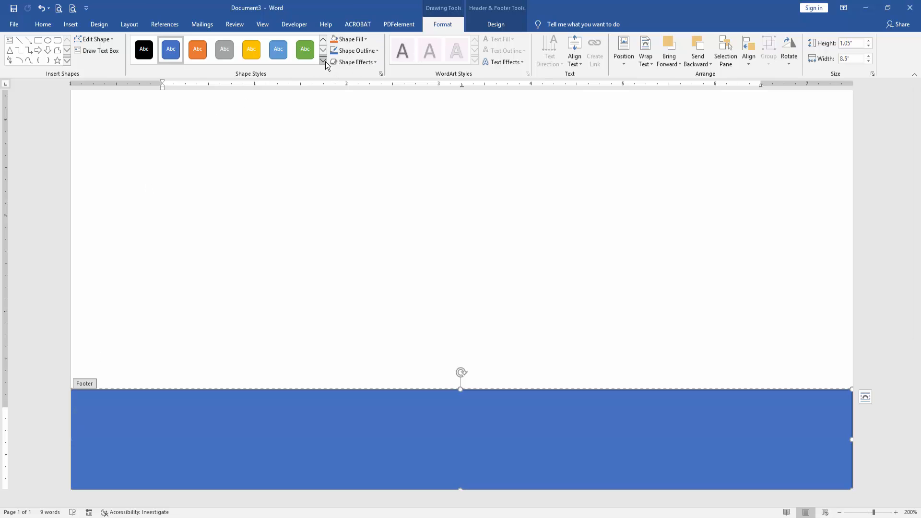
Apply the yellow gradient shape style to the rectangle and close Header and Footer
left_click(322, 62)
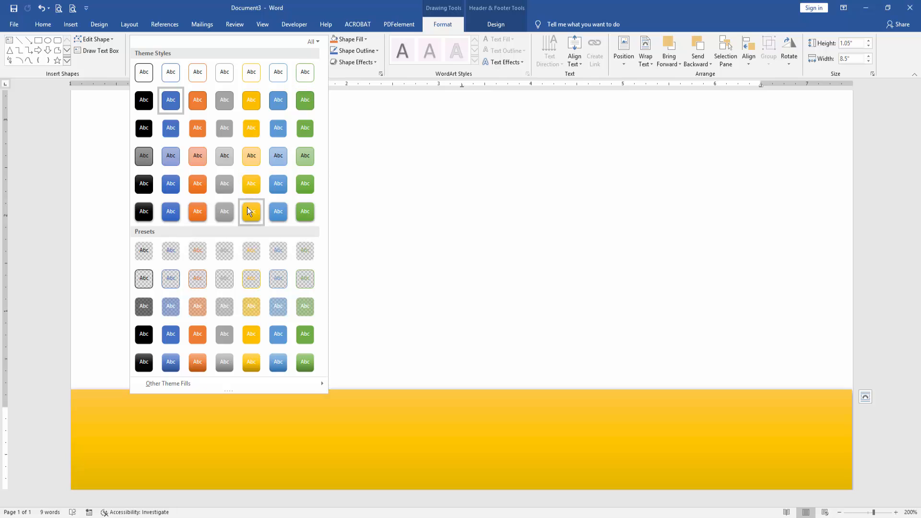
left_click(251, 211)
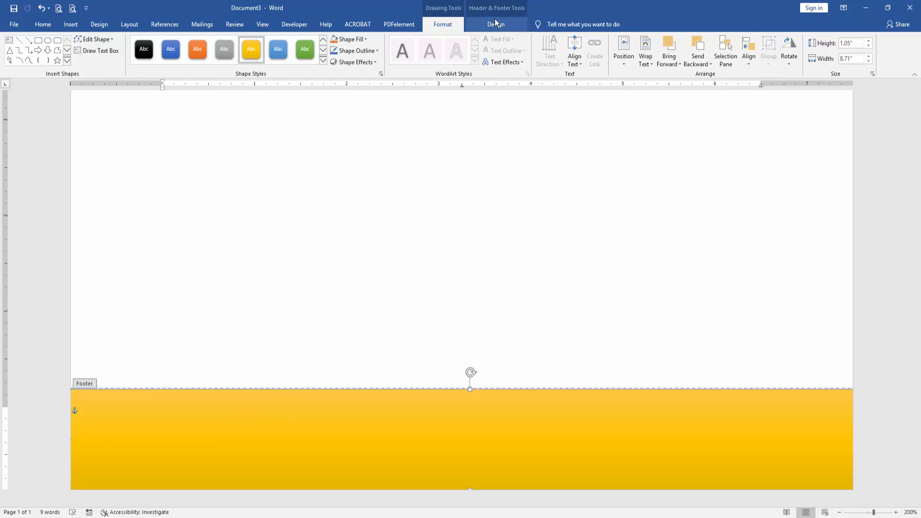
left_click(497, 24)
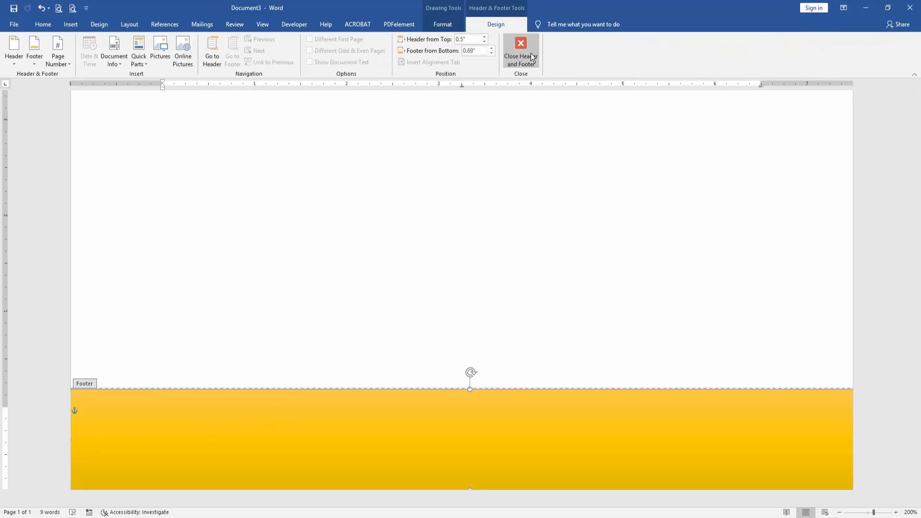
left_click(520, 52)
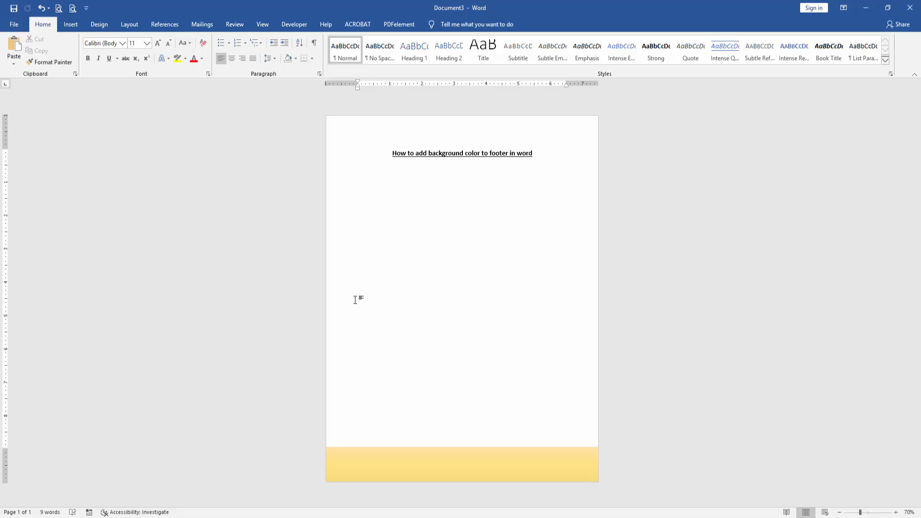
mouse_move(382, 361)
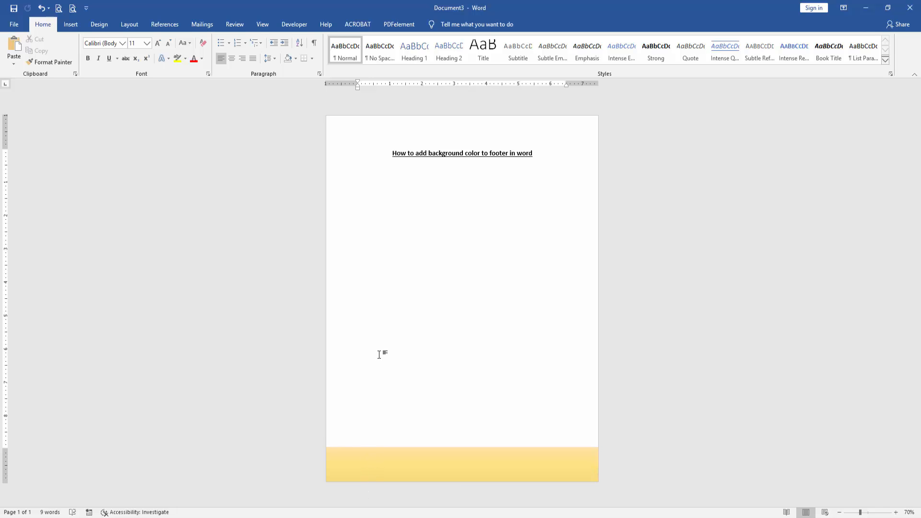
left_click(358, 165)
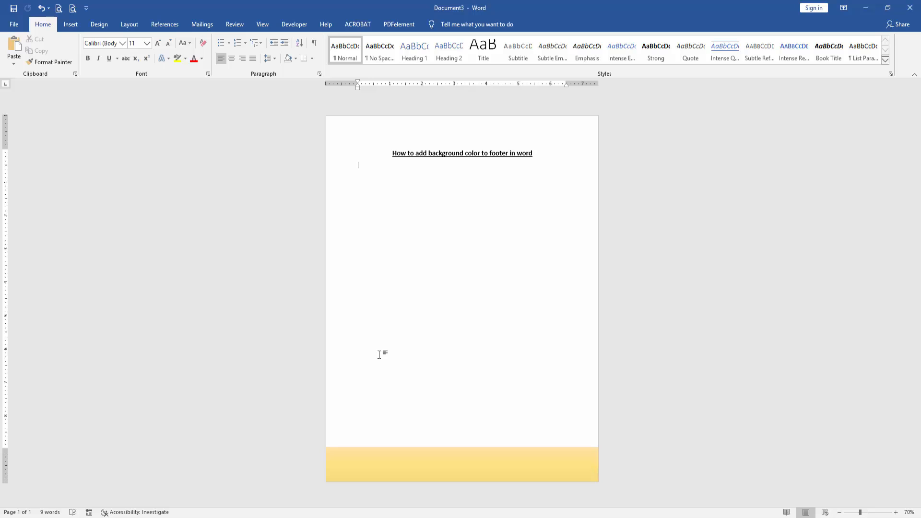